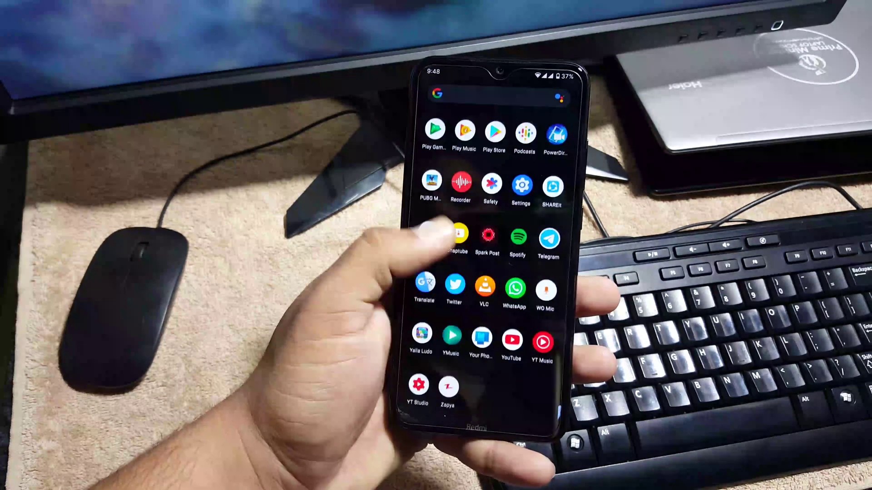
Turn off Dark theme in Display settings so the app drawer appears light
left_click(520, 184)
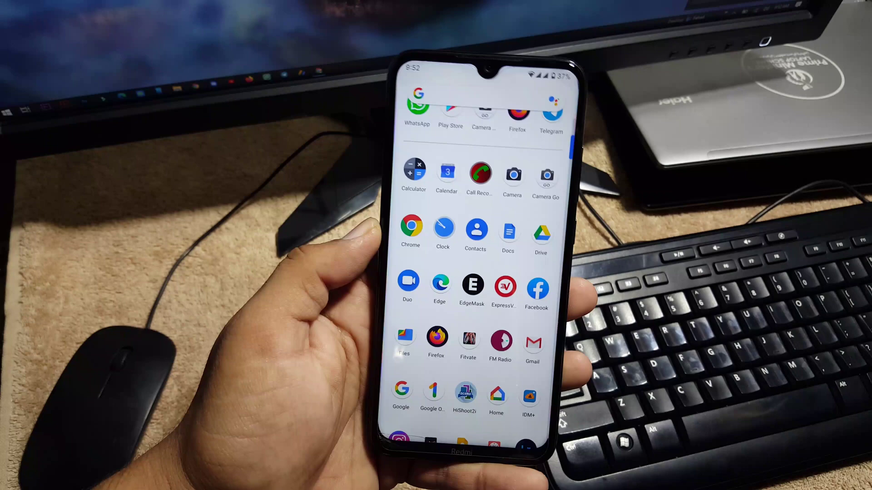
Open Wallpapers & style from the home screen to view the wallpaper categories
scroll("down", 3)
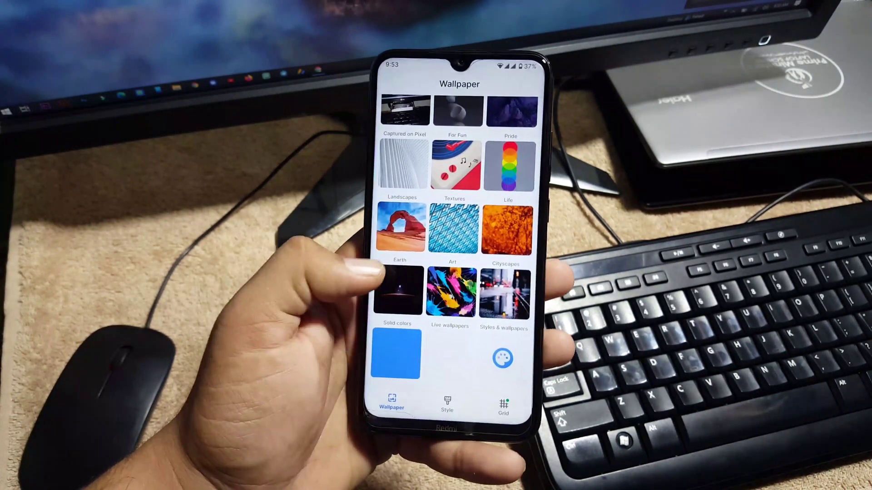
left_click(452, 291)
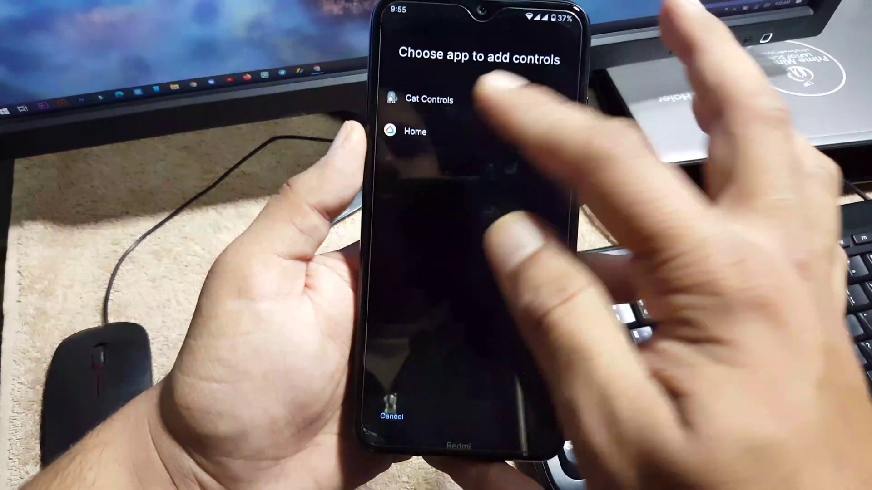
Dismiss the device controls chooser and go to Settings > The Evolver
left_click(414, 131)
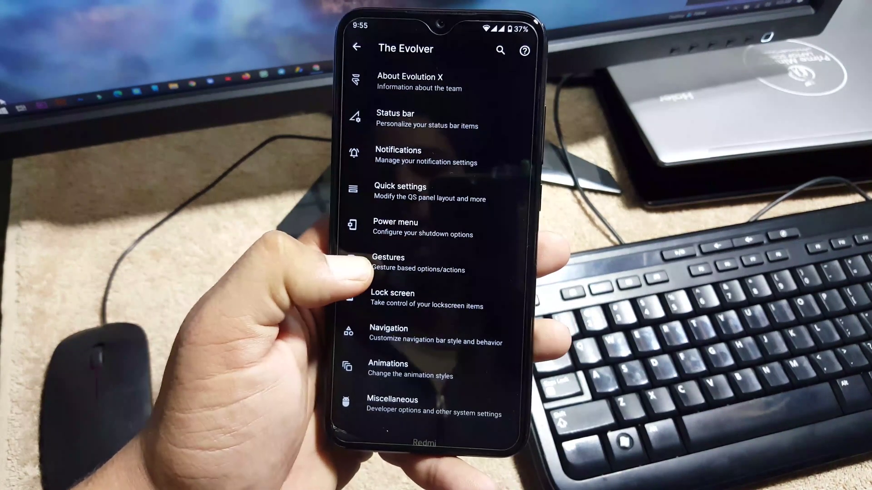
Open Gestures > System navigation showing gesture, 2-button and 3-button options
left_click(388, 263)
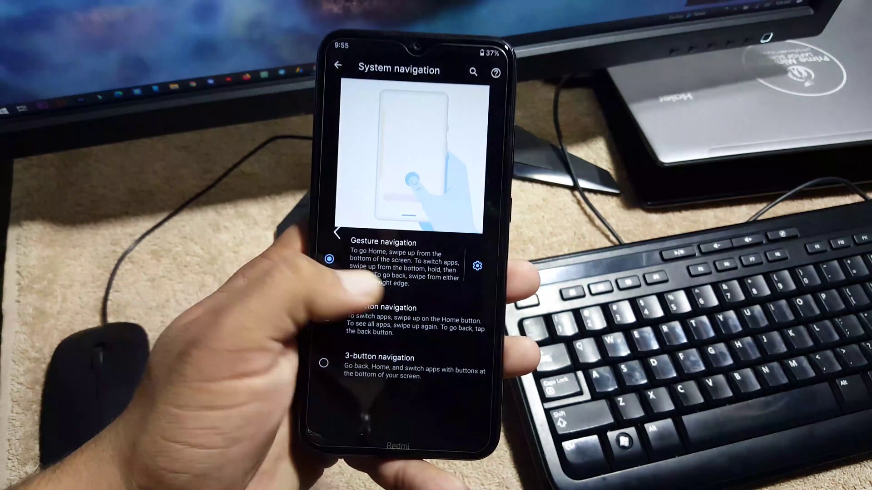
left_click(338, 72)
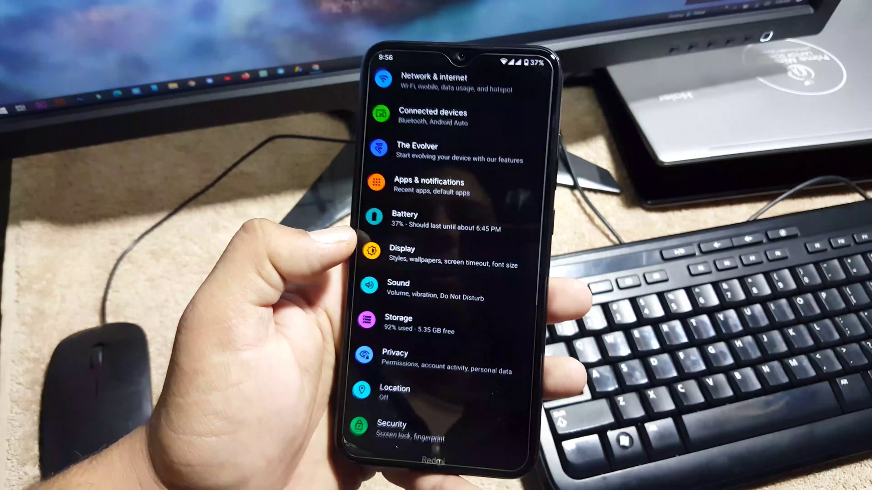
Select Xbox under Display > Accent color and return to Display
left_click(402, 248)
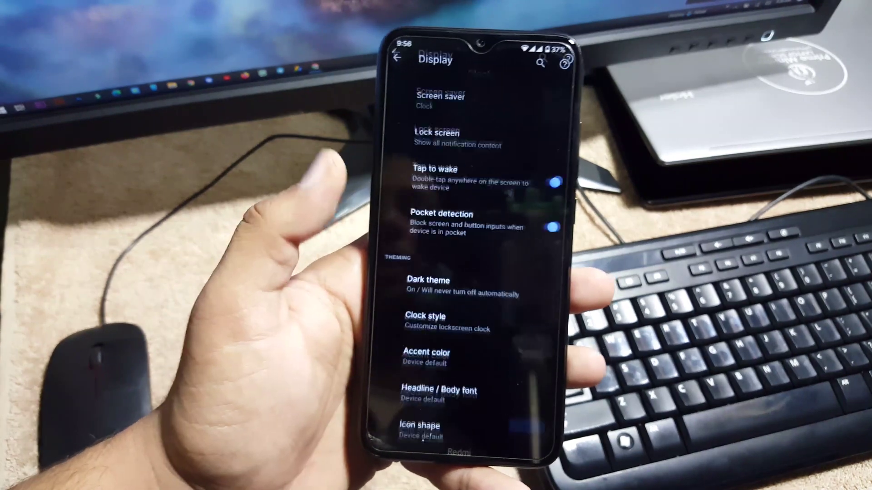
left_click(422, 353)
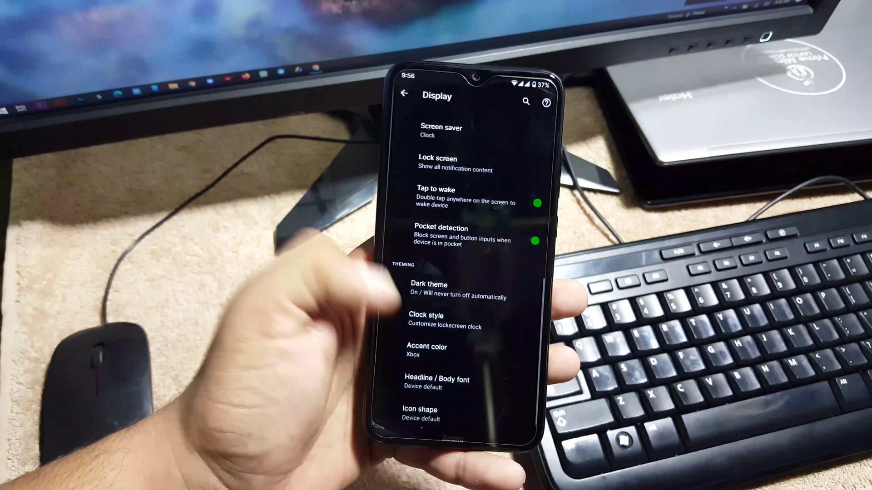
left_click(433, 380)
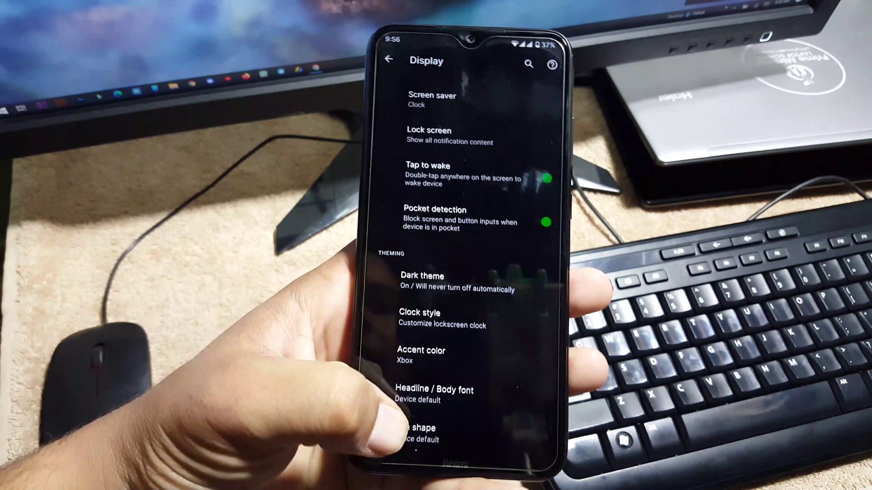
left_click(388, 61)
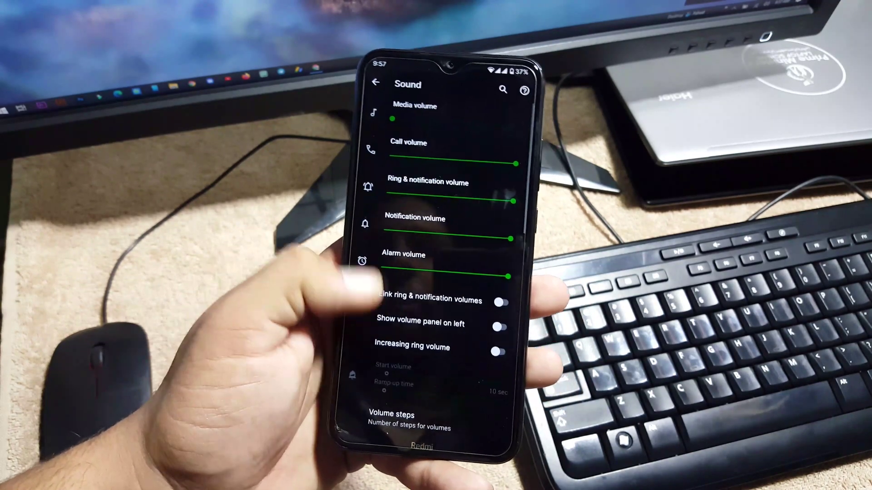
Scroll through the media, call, ringtone, notification and alarm volume sliders
scroll("down", 3)
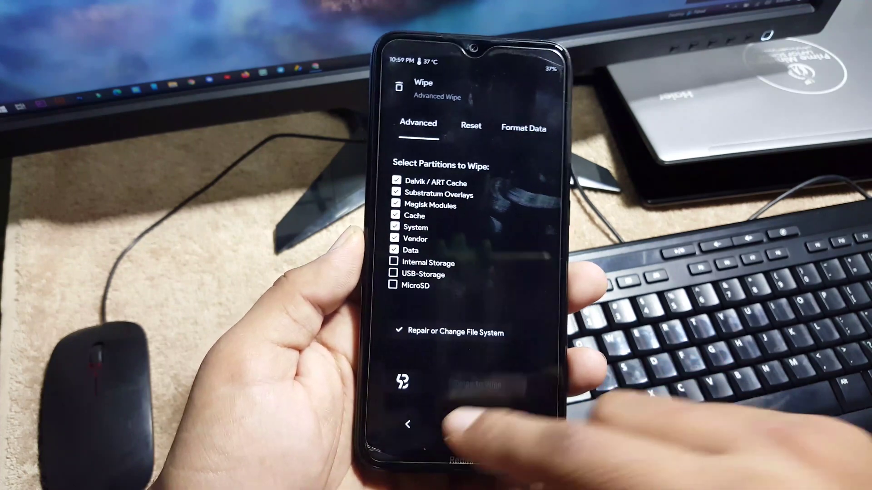
Wipe Dalvik/ART Cache, Cache, System, Vendor and Data, keeping Internal Storage
left_click(409, 424)
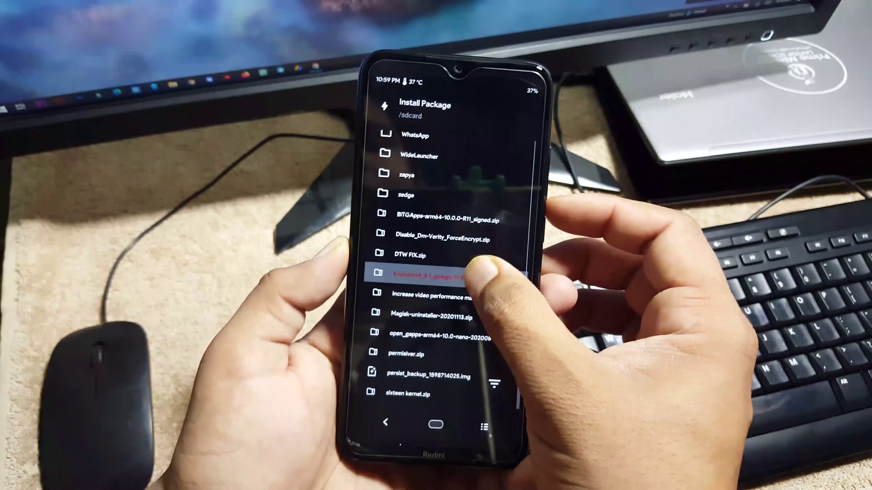
Pick the Evolution X ROM zip in /sdcard to reach its flash options
left_click(435, 277)
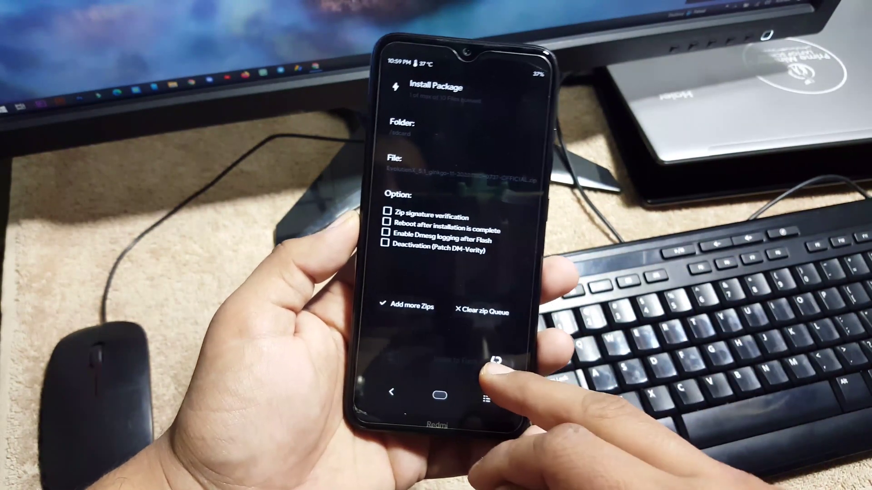